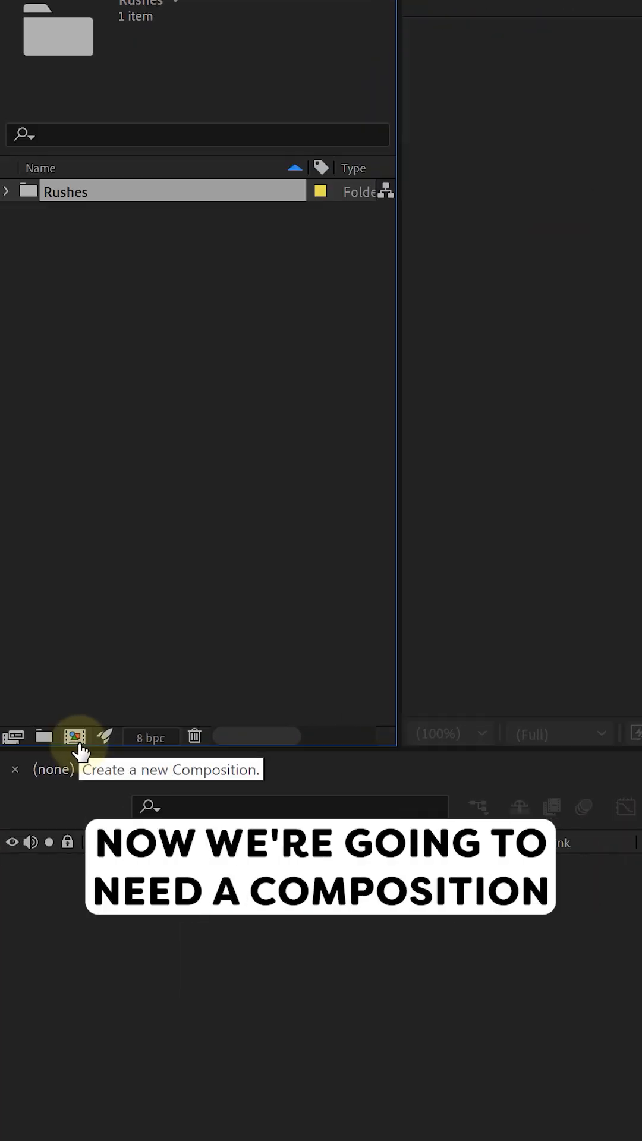
Create a new HD 1920×1080 composition and select its name field in the settings.
click(72, 736)
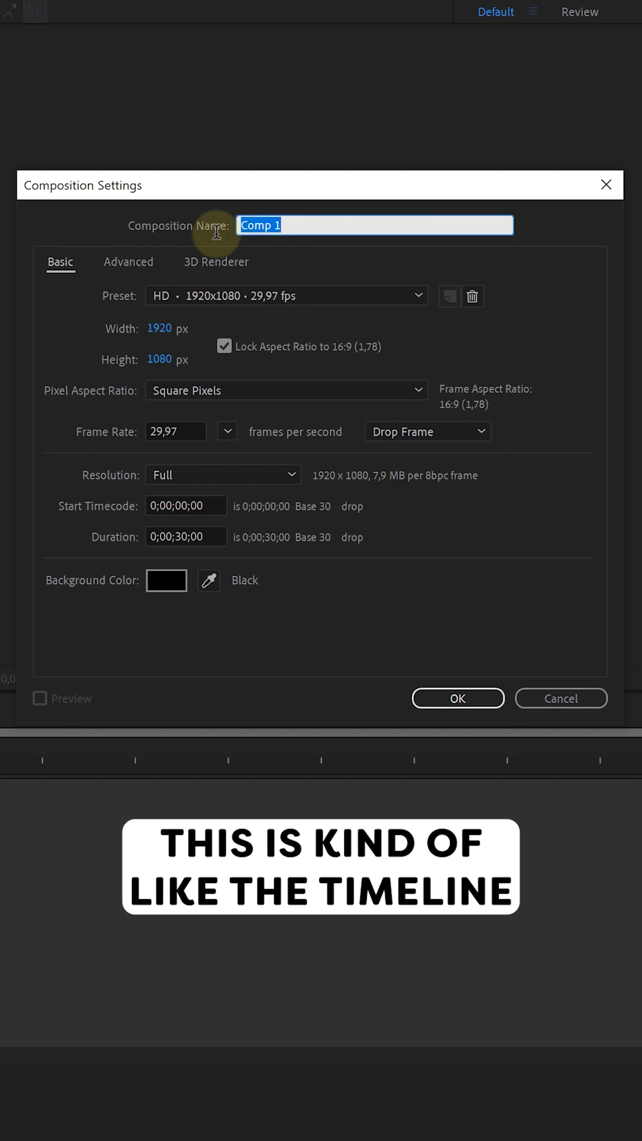
click(456, 698)
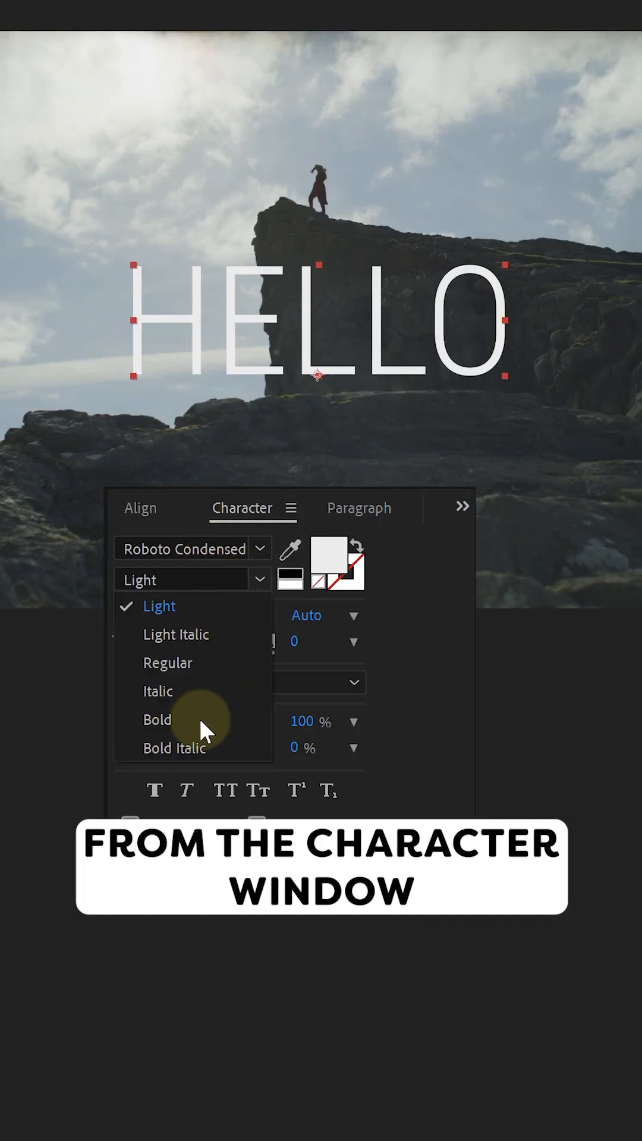
Set the HELLO text to the Bold weight of Roboto Condensed.
click(157, 720)
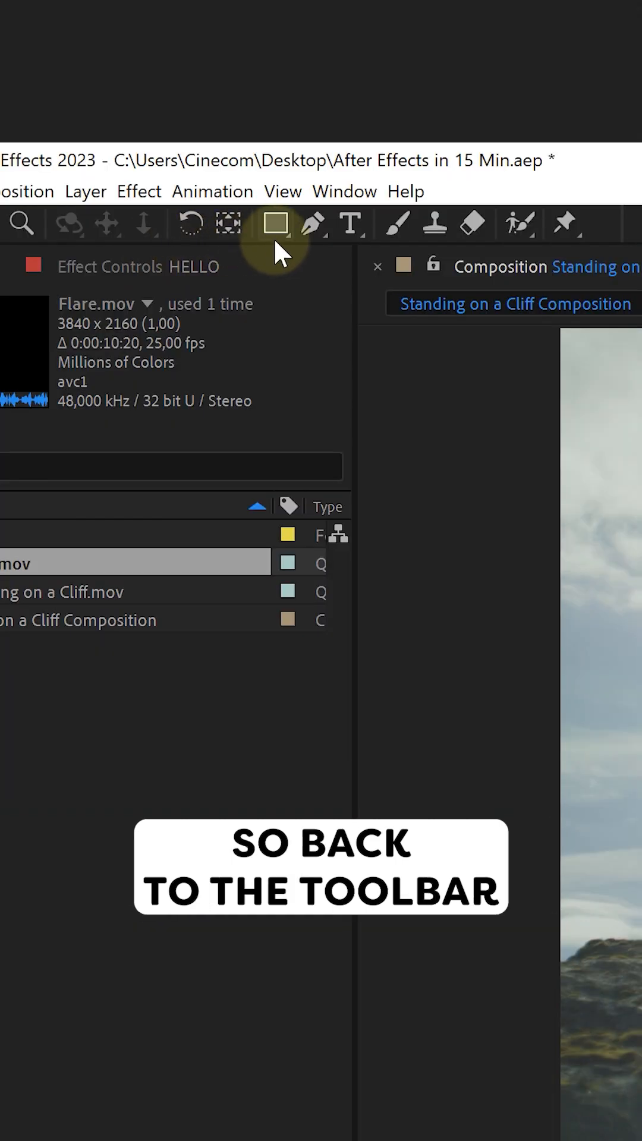
Draw a rectangle shape framing HELLO and add Trim Paths to its contents.
click(276, 224)
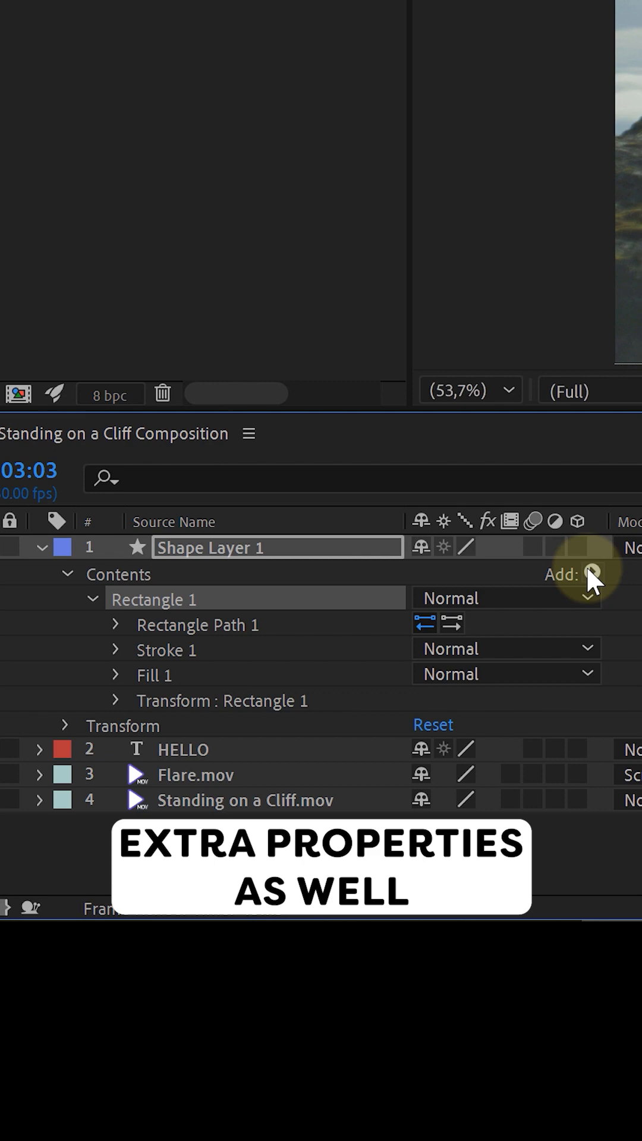
click(593, 575)
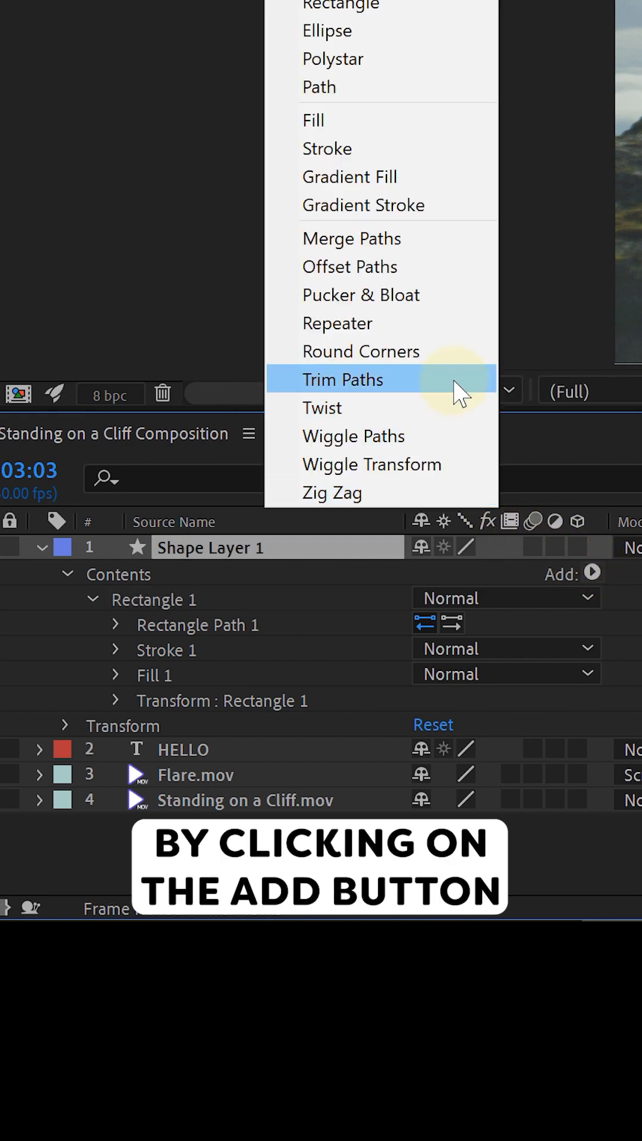
click(343, 379)
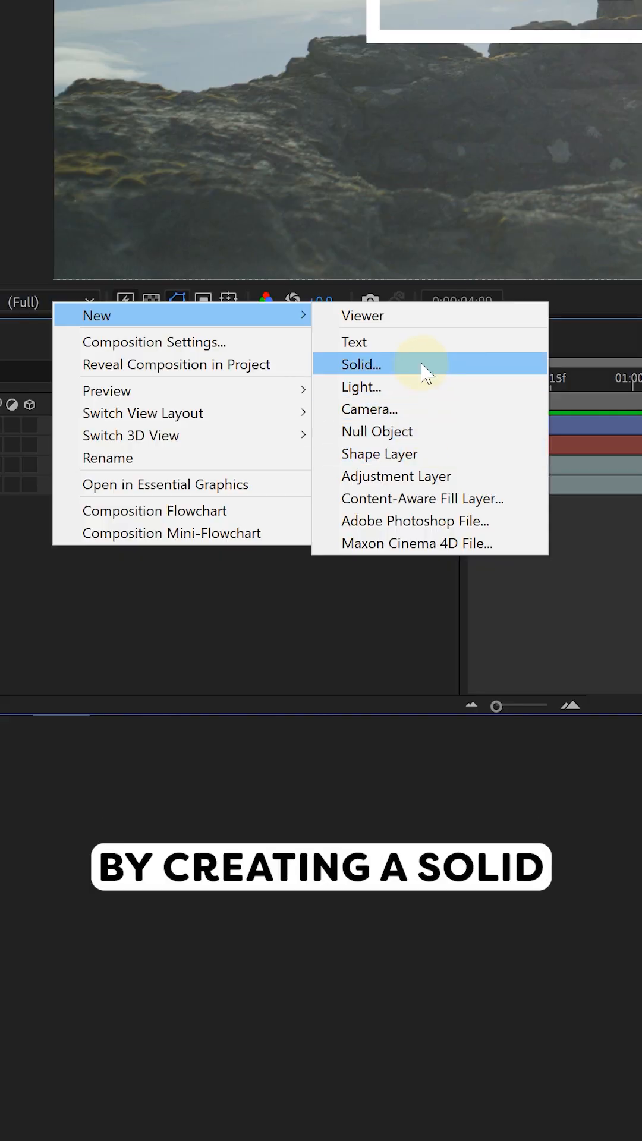
Add a black Vignette solid with an oval mask and reshape its edge curvature.
click(329, 218)
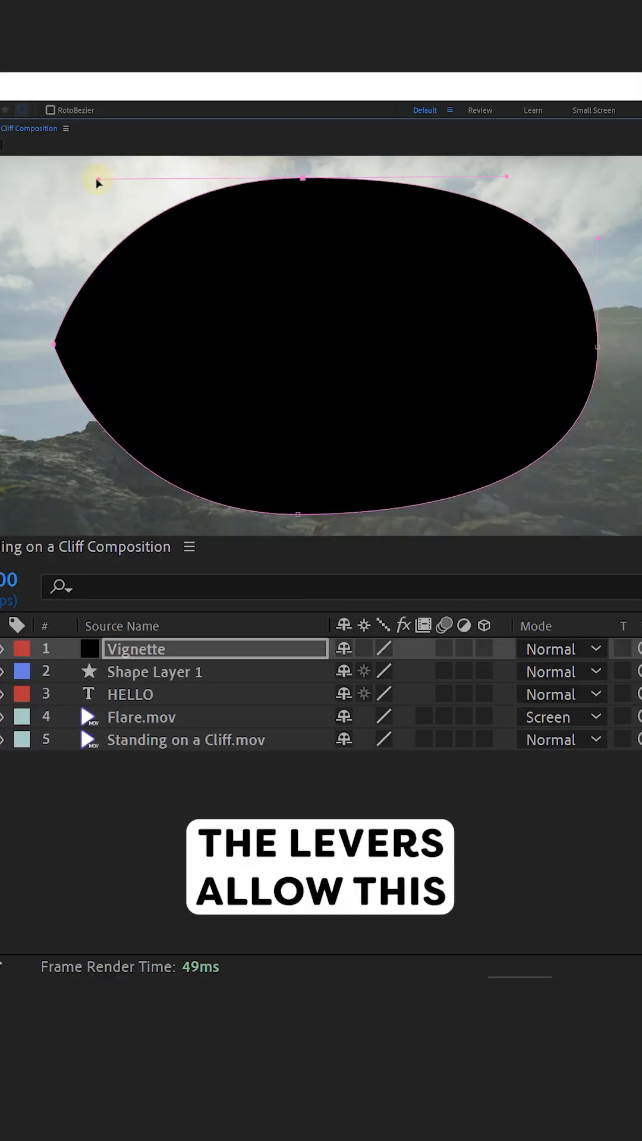
drag(99, 183, 98, 223)
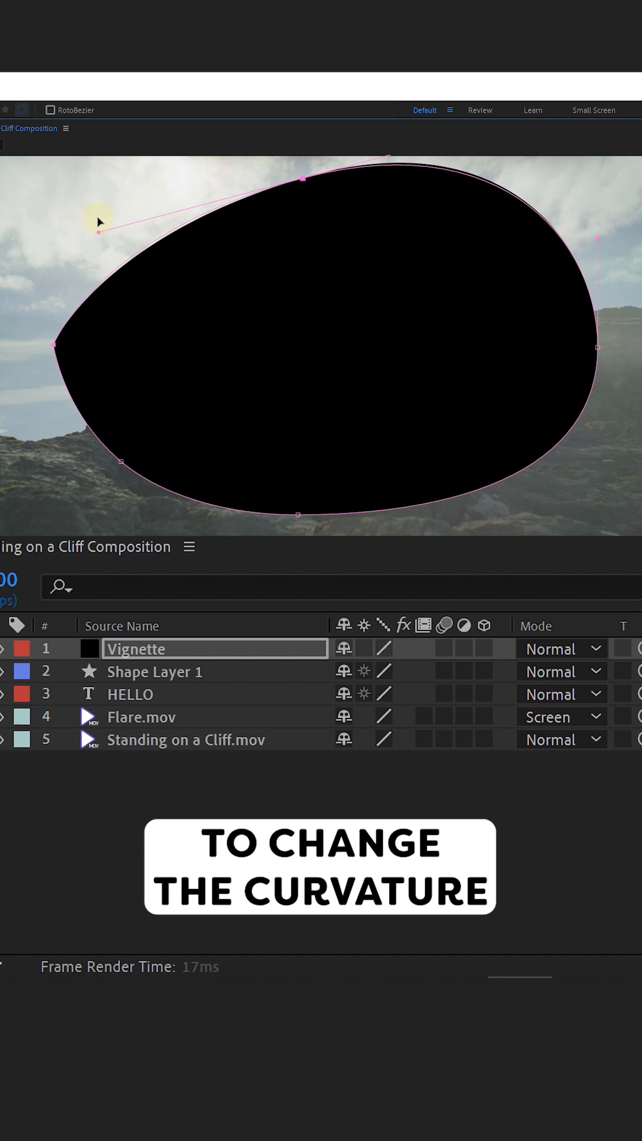
click(436, 693)
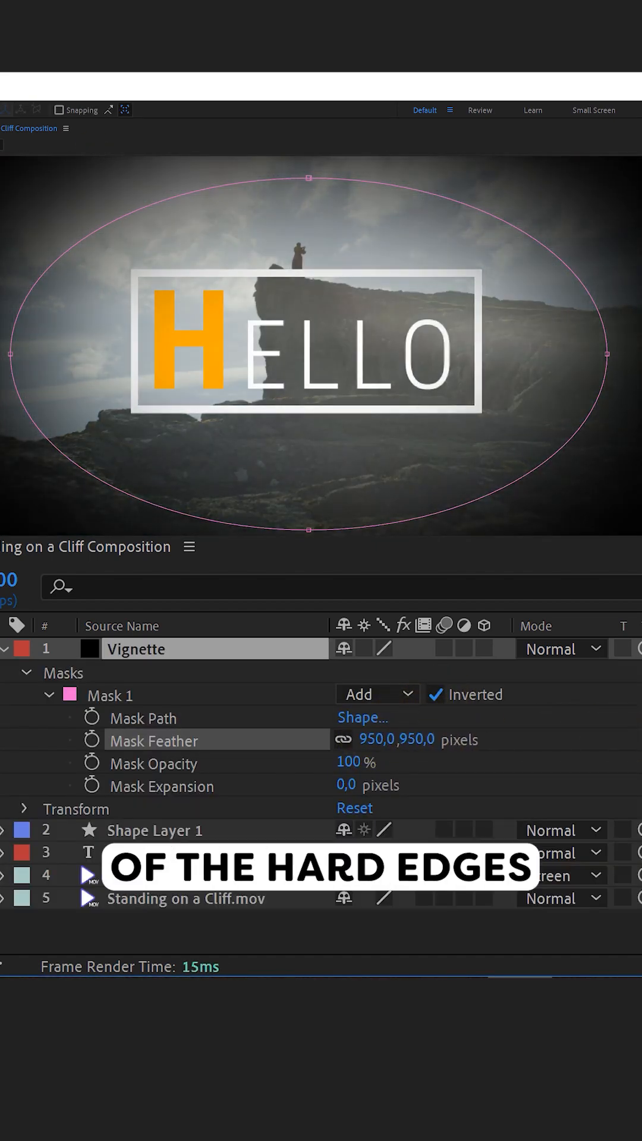
Collapse the Vignette mask properties and reveal its Transform properties for the 45% opacity.
click(23, 693)
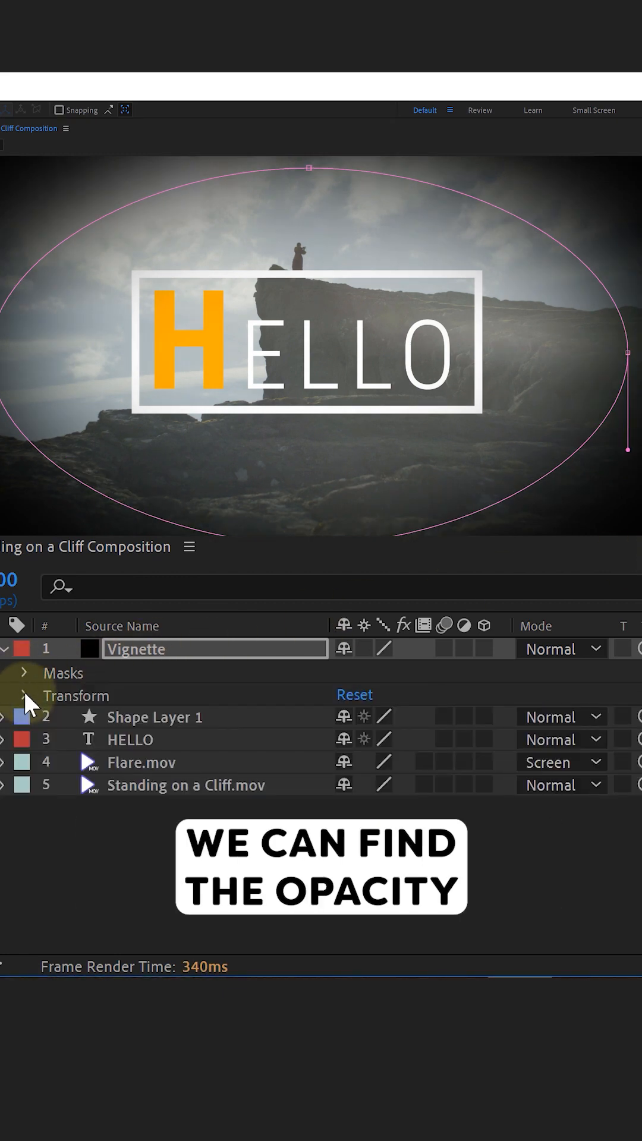
click(24, 695)
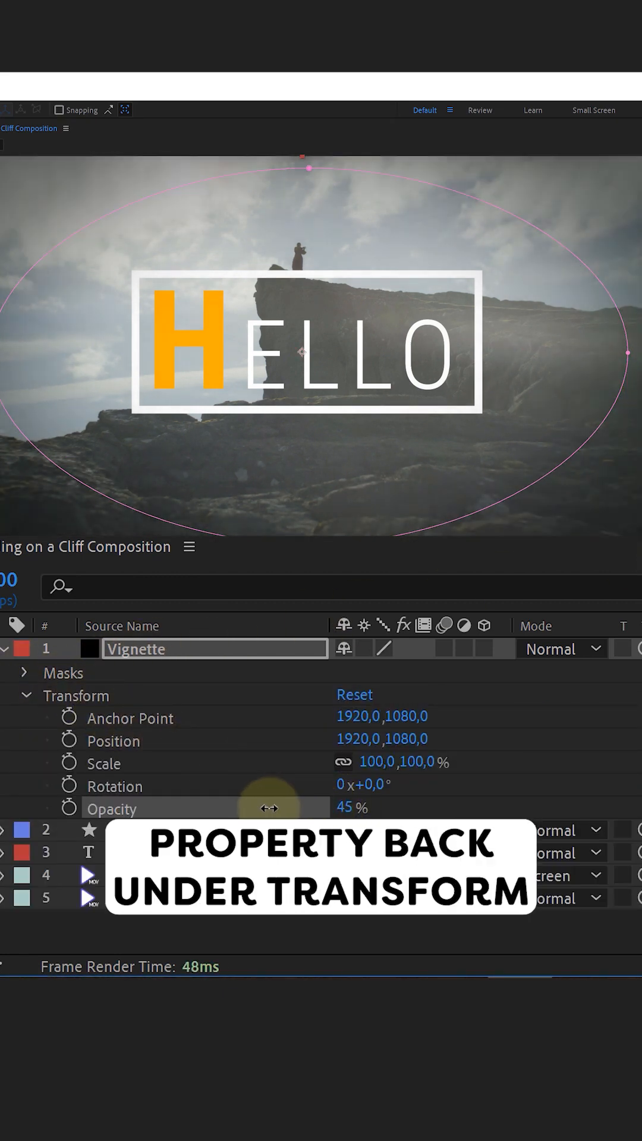